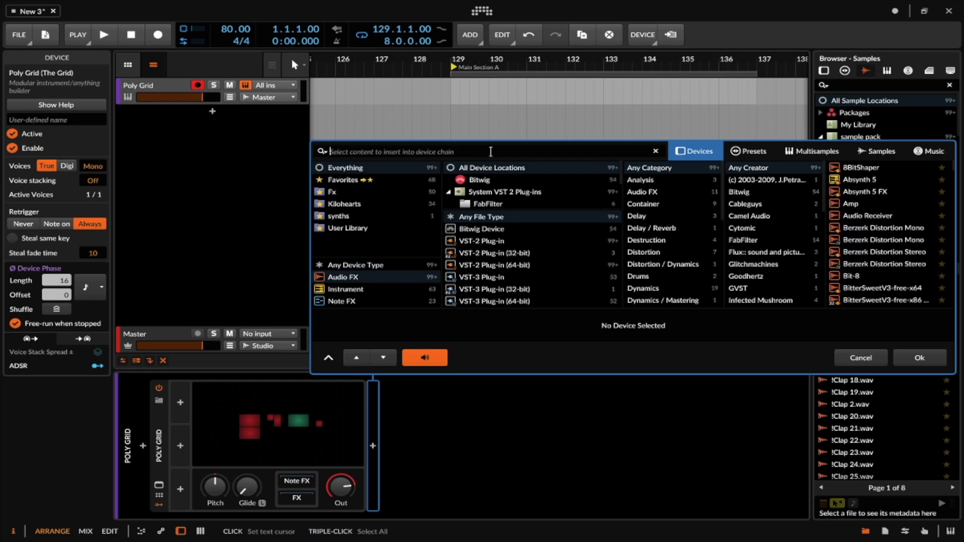
- Search the device browser for 'FX' and insert FX Grid after the Poly Grid
text(FX)
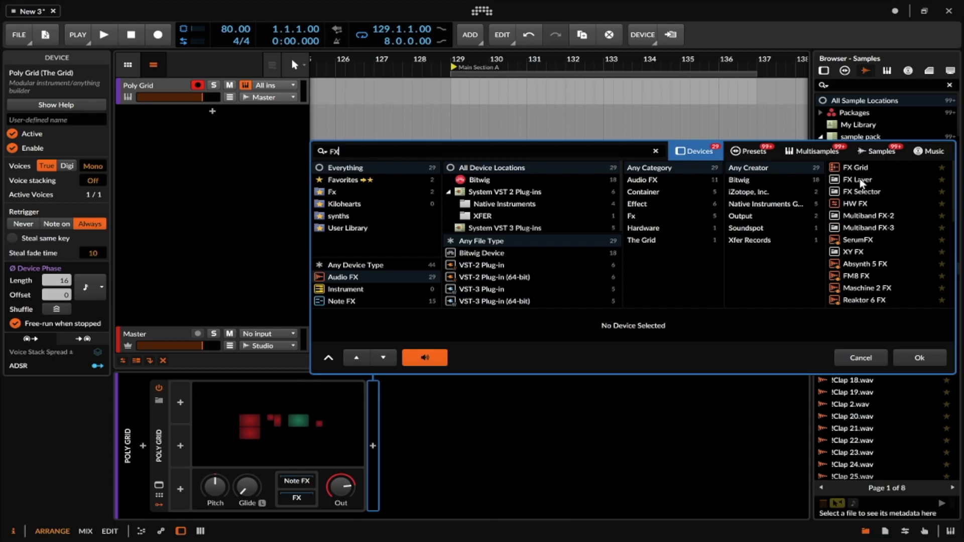
click(919, 358)
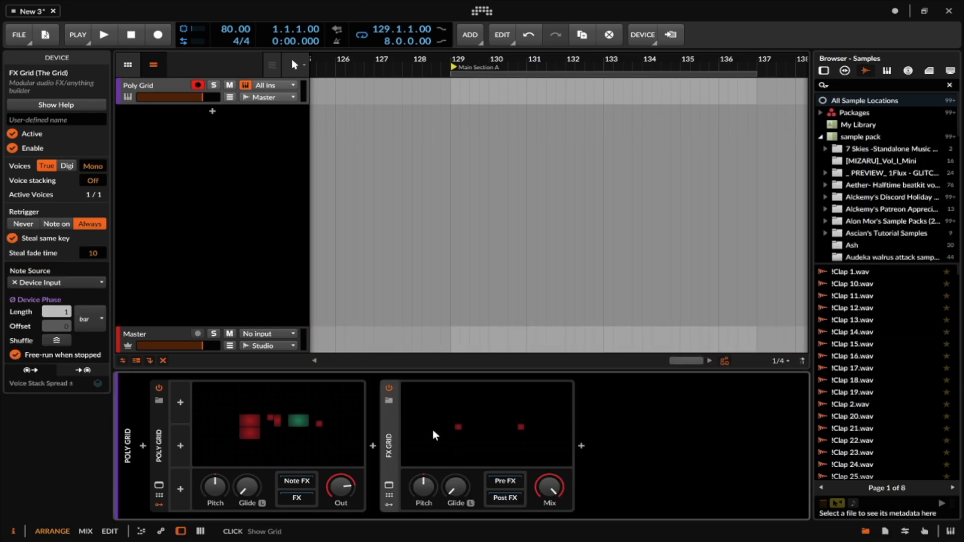
- Open the FX Grid editor, remove the Audio In–Audio Out cable, and list Filter modules
double_click(485, 425)
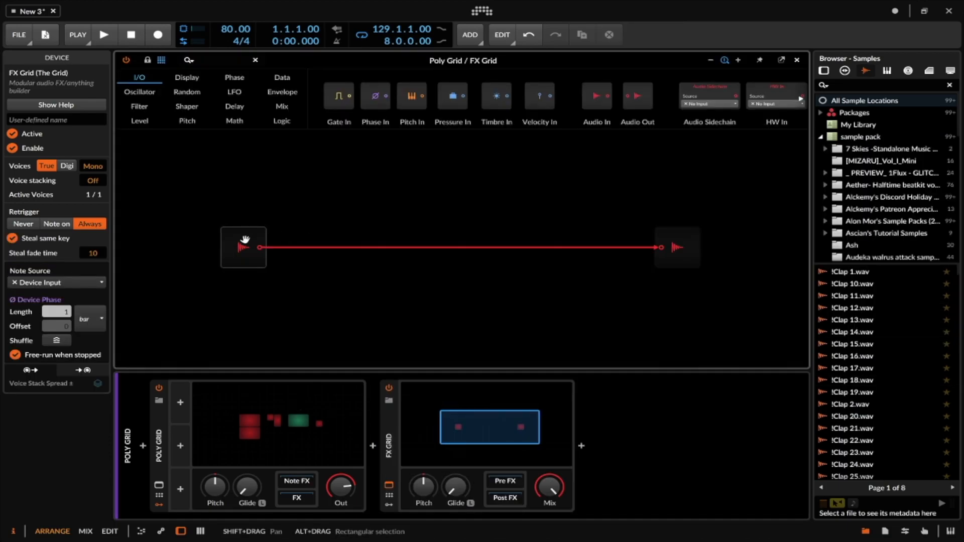
click(676, 248)
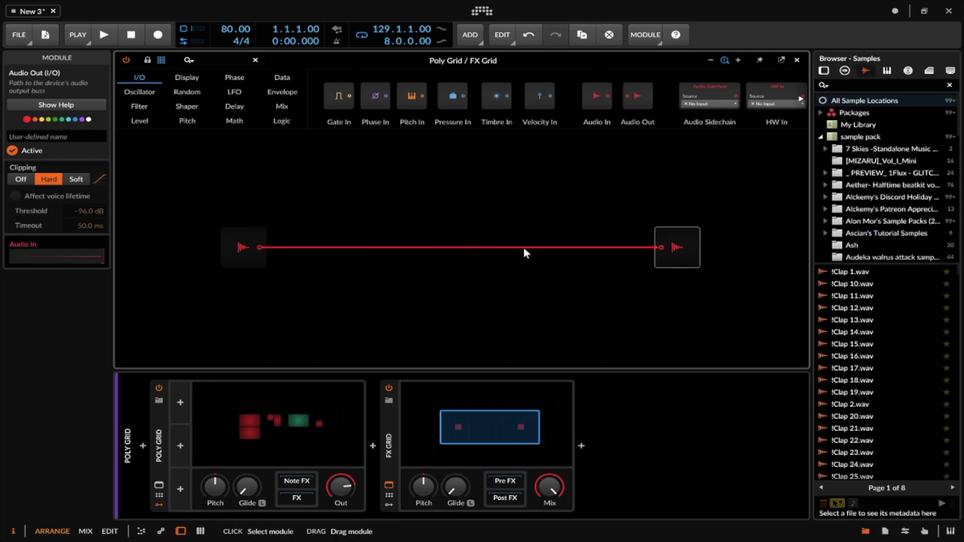
mouse_move(324, 235)
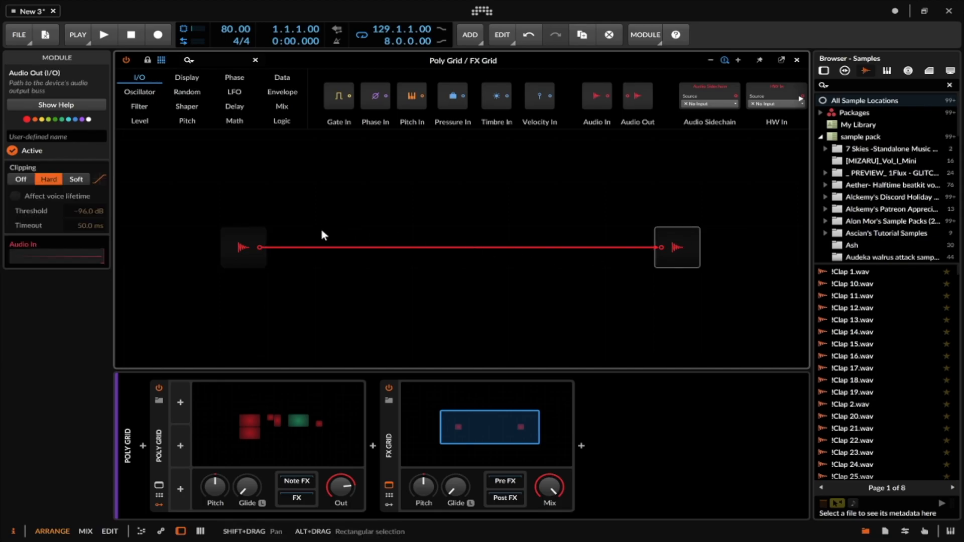
mouse_move(283, 237)
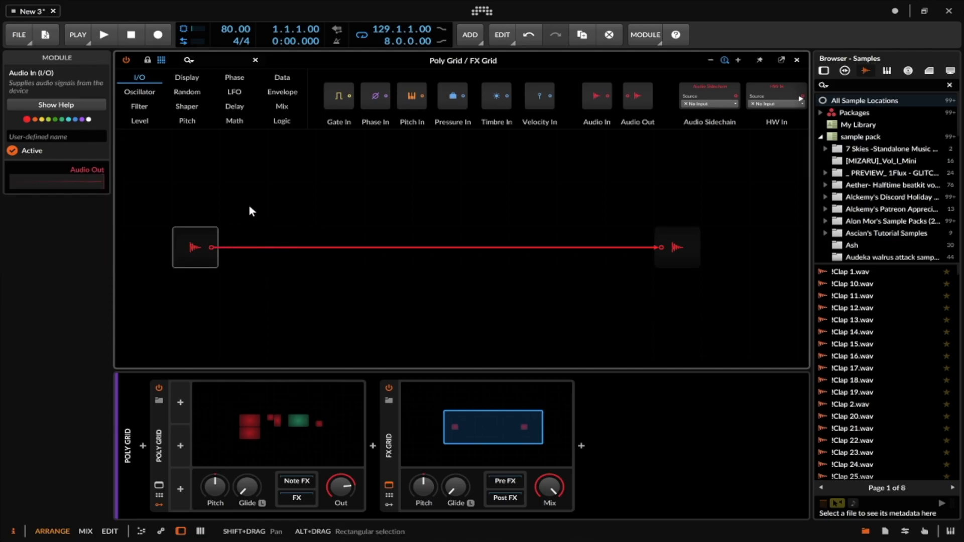
mouse_move(452, 236)
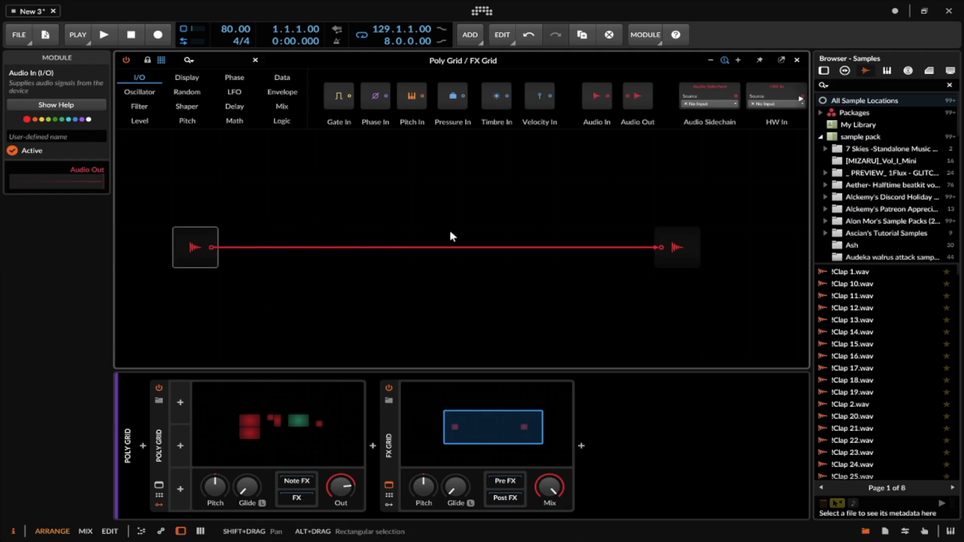
mouse_move(421, 220)
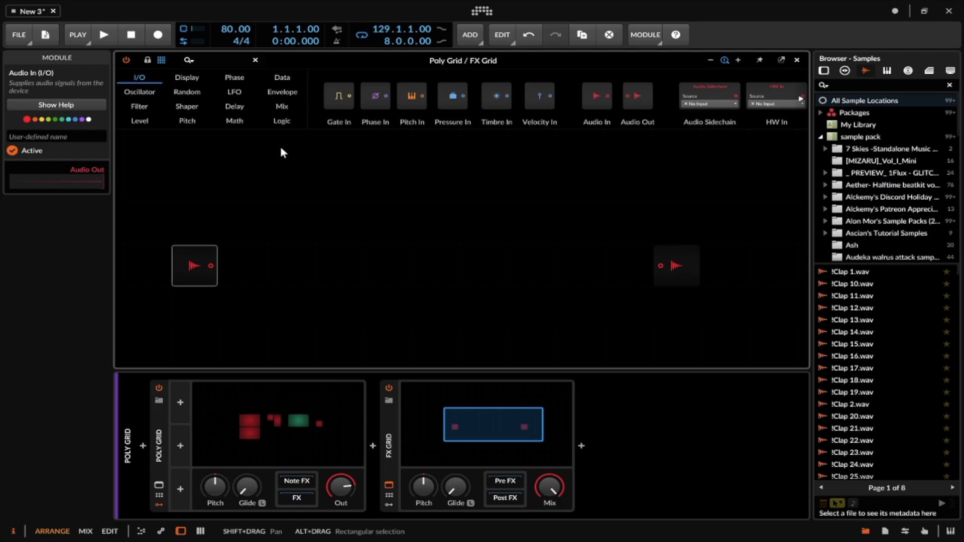
click(139, 106)
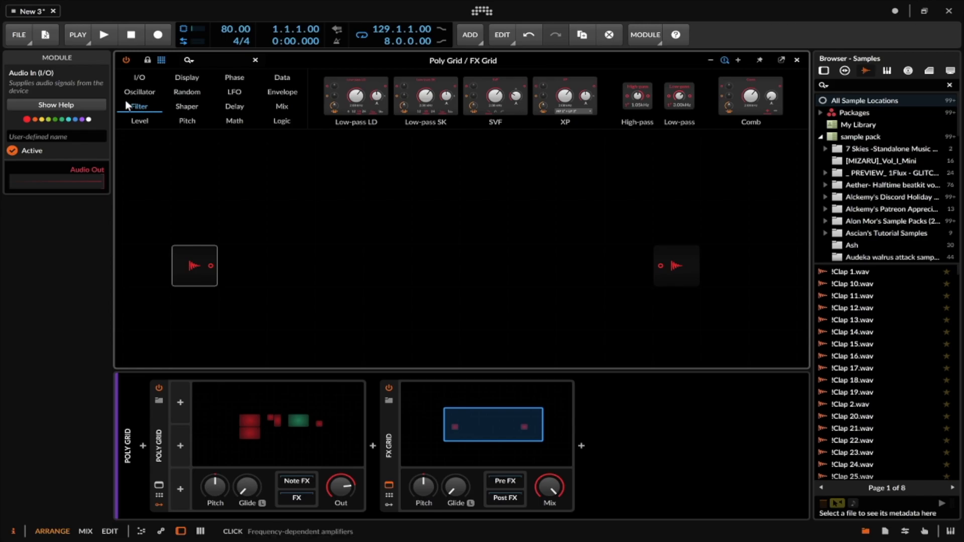
mouse_move(564, 96)
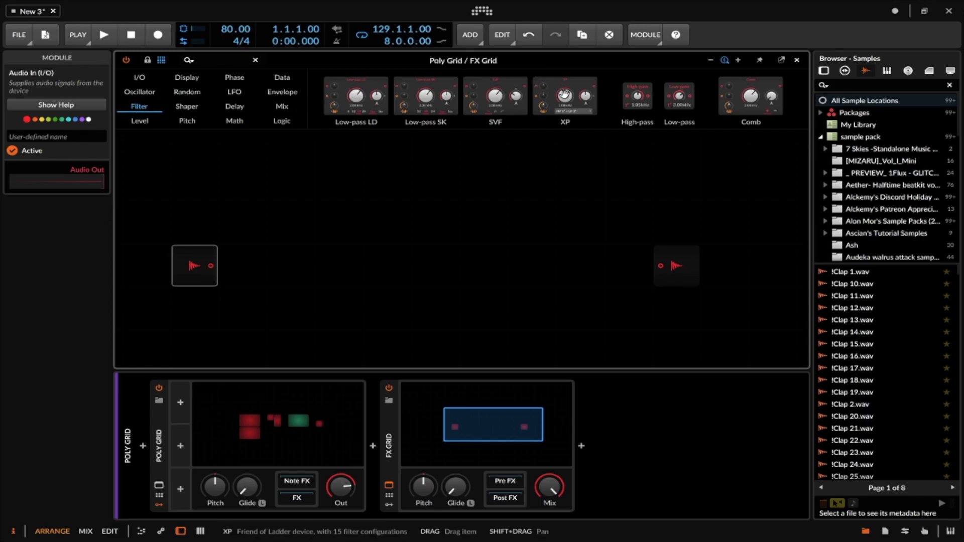
- Drop an XP filter into the FX Grid patch with Audio In wired to it
click(564, 96)
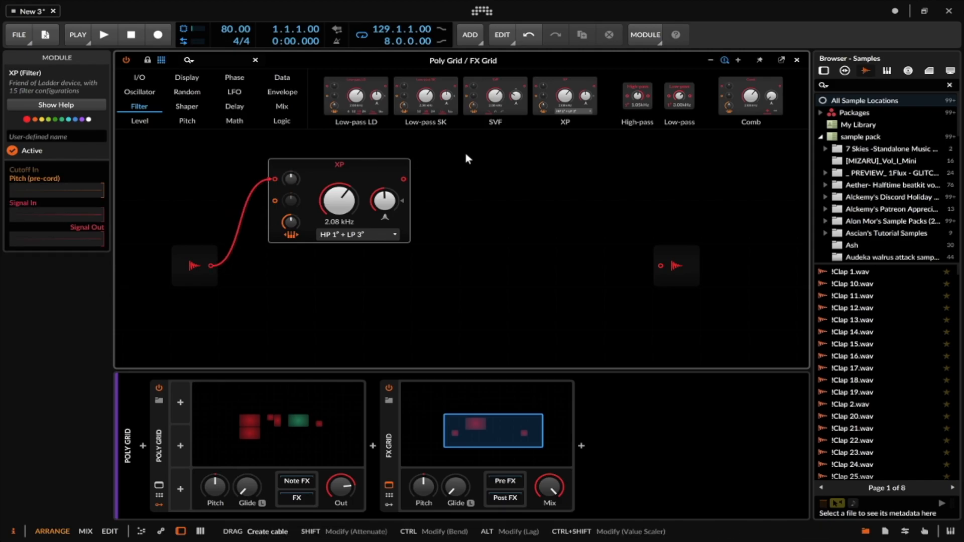
mouse_move(501, 96)
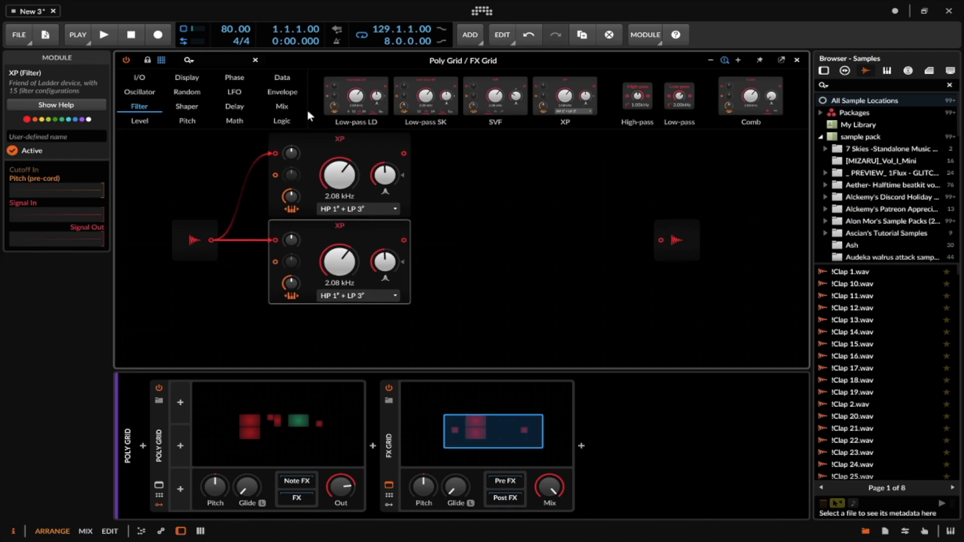
mouse_move(565, 103)
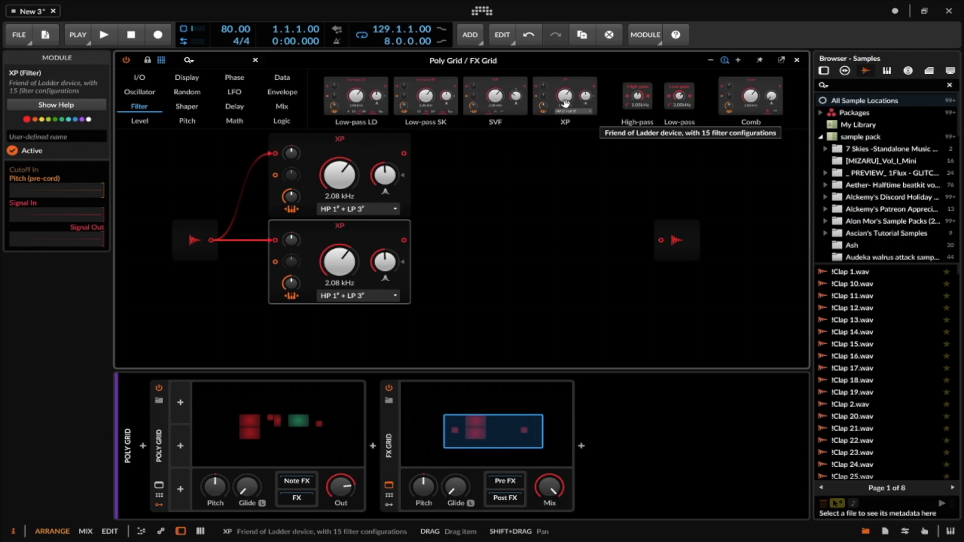
mouse_move(503, 169)
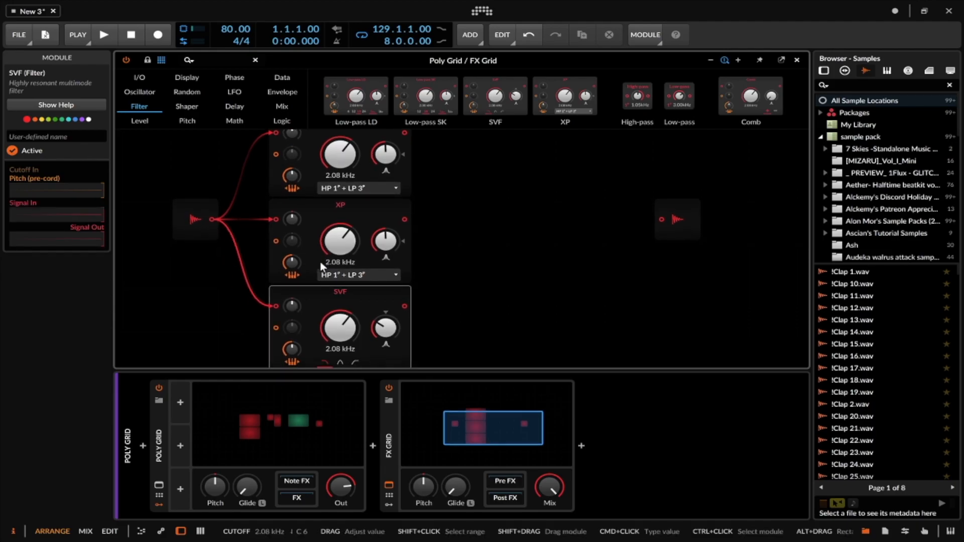
mouse_move(275, 231)
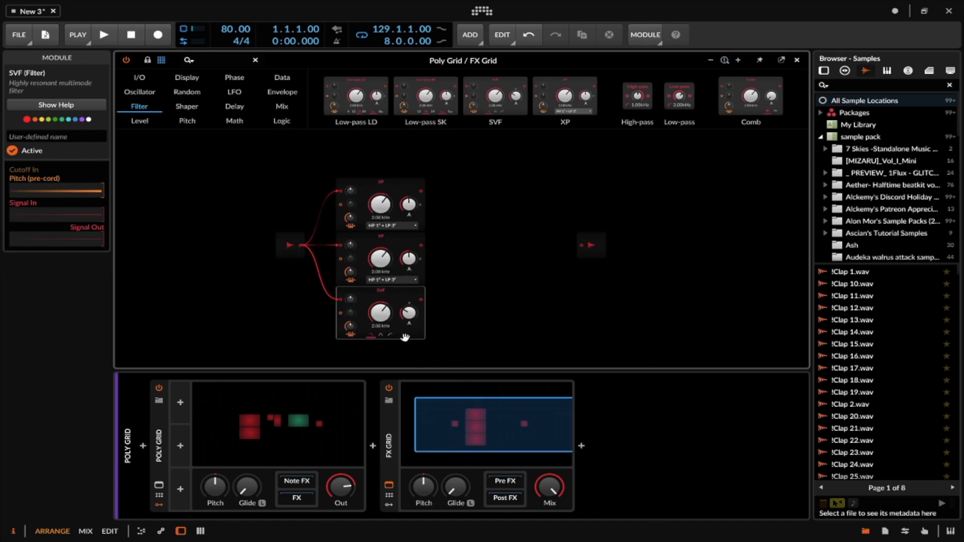
mouse_move(435, 186)
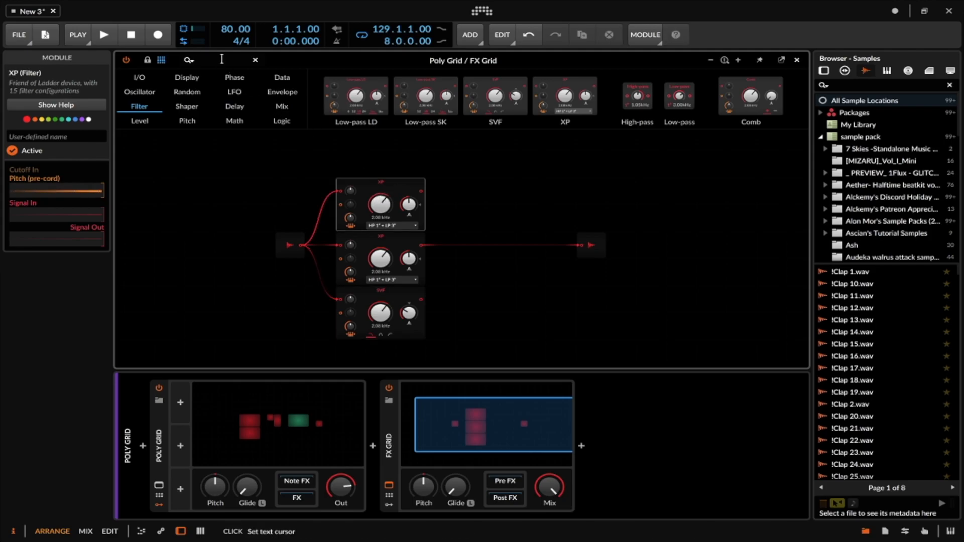
- Insert a Blend module before Audio Out, fed by both XP filter outputs
text(MERGE)
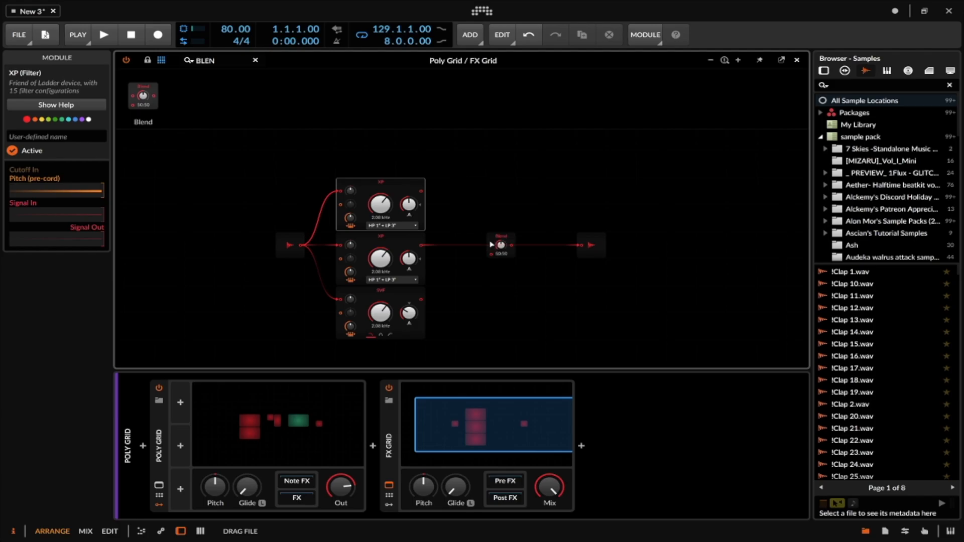
click(501, 245)
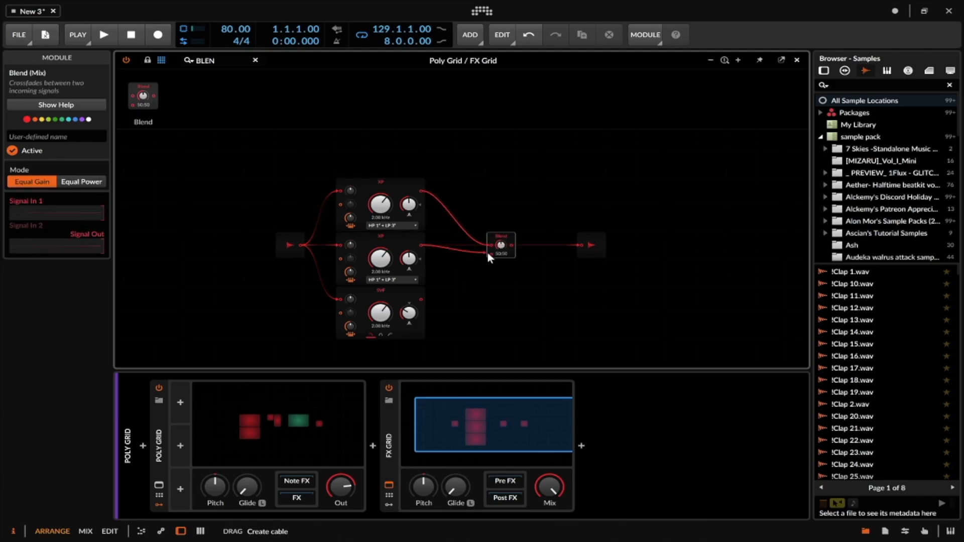
mouse_move(423, 304)
text(MIX)
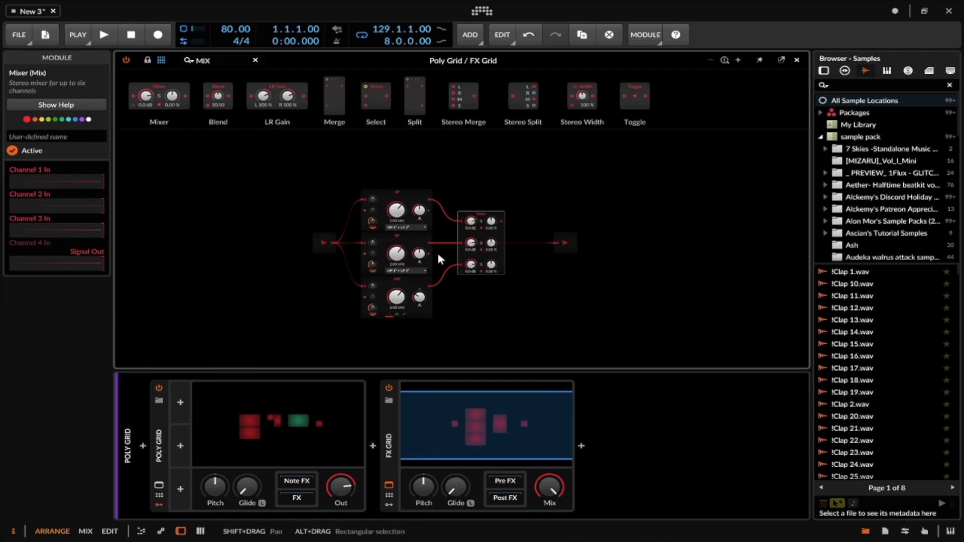
mouse_move(460, 250)
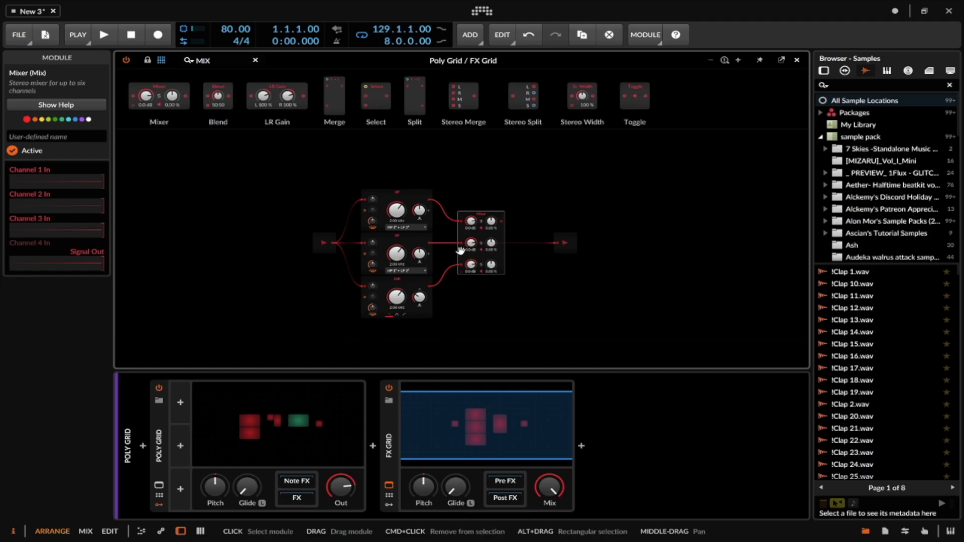
mouse_move(419, 229)
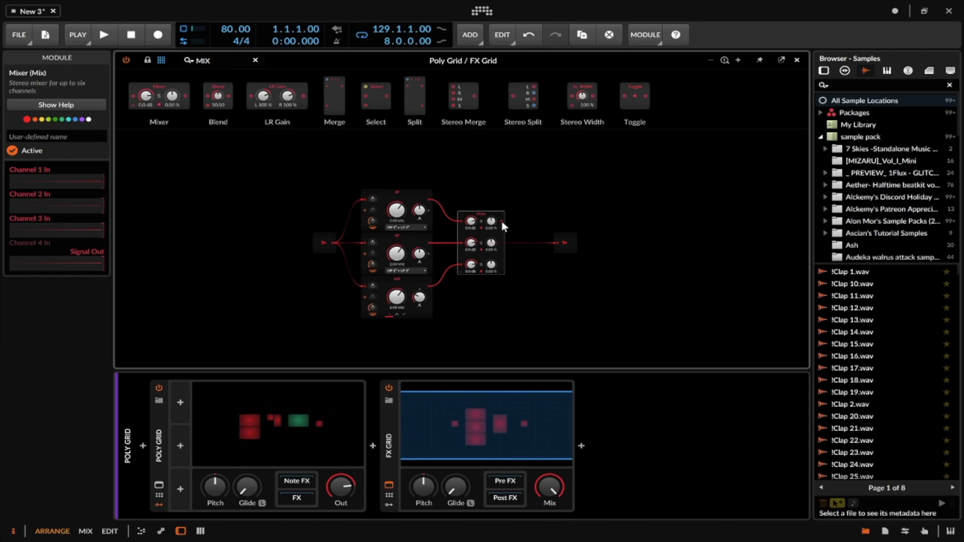
mouse_move(502, 263)
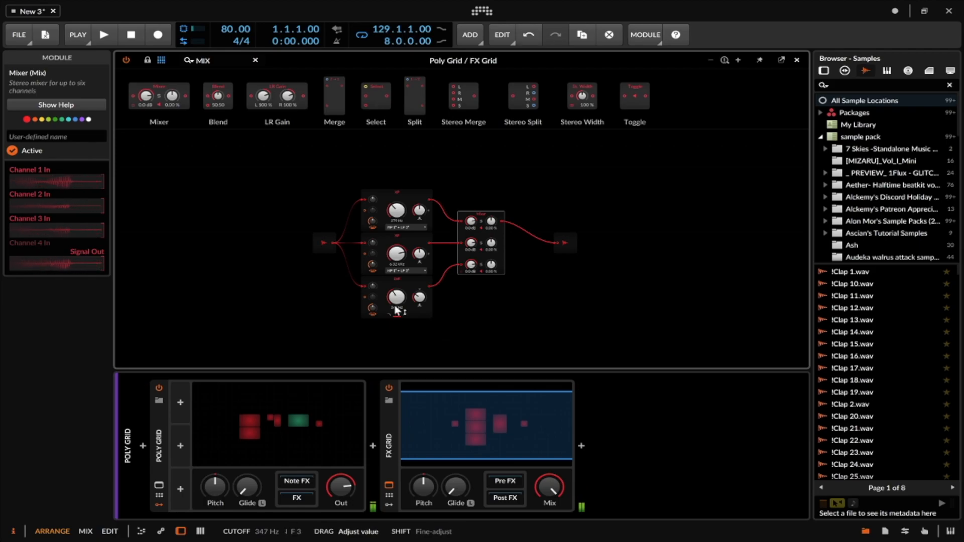
mouse_move(394, 437)
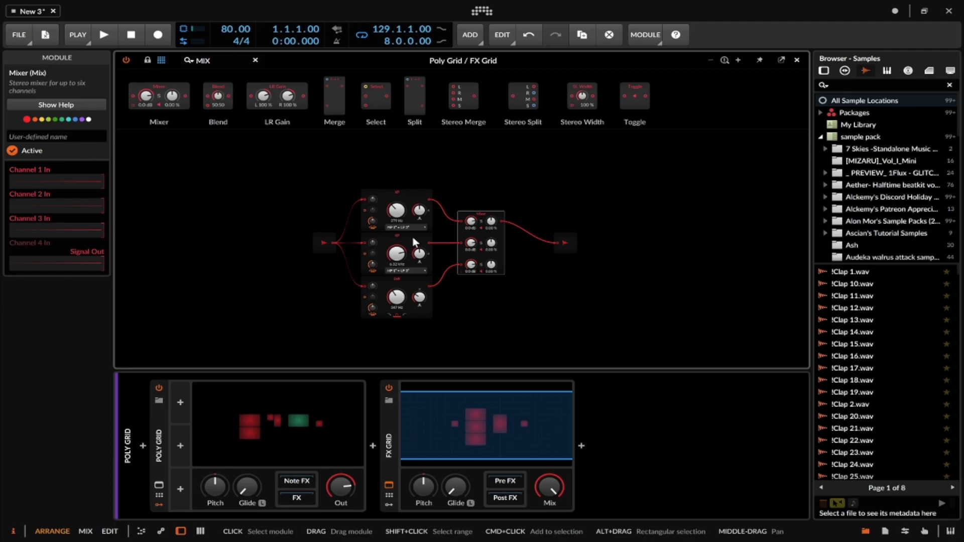
mouse_move(346, 246)
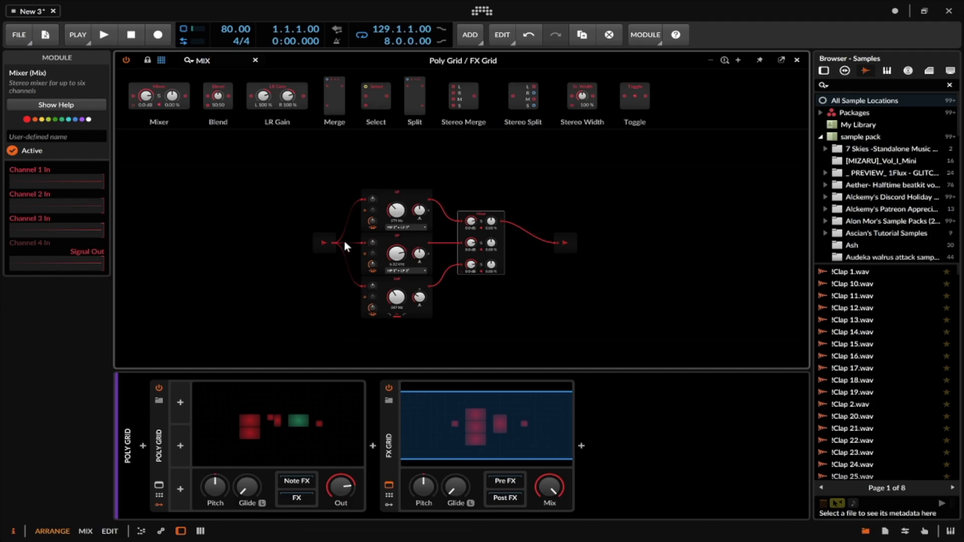
mouse_move(373, 236)
text(RADNO)
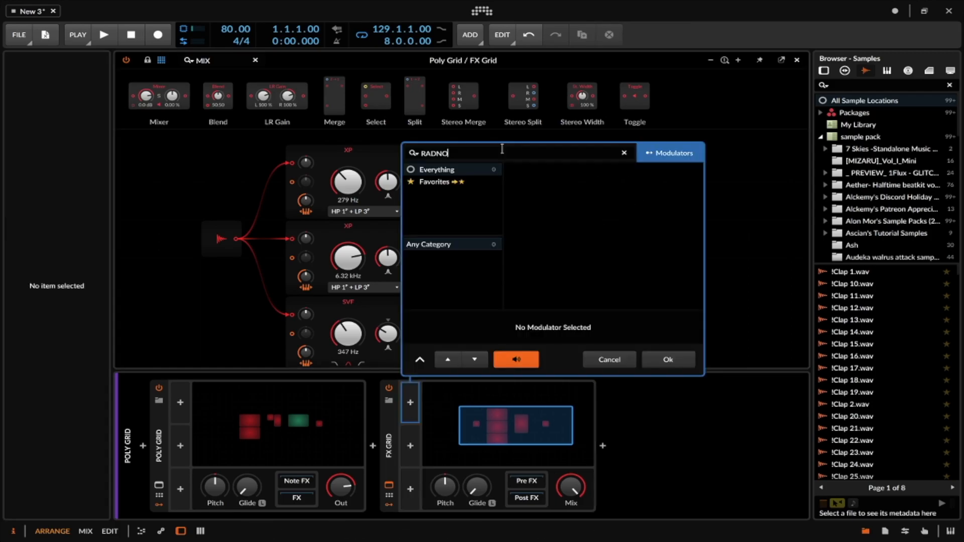
- Search modulators for 'RANDOM' and add Random (Chaos) to the FX Grid
text(RANDOM)
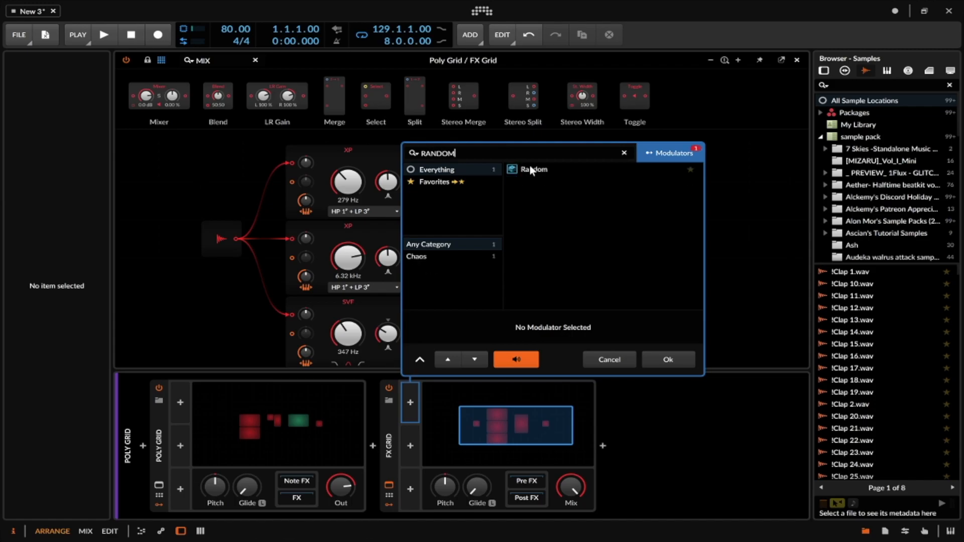
click(667, 360)
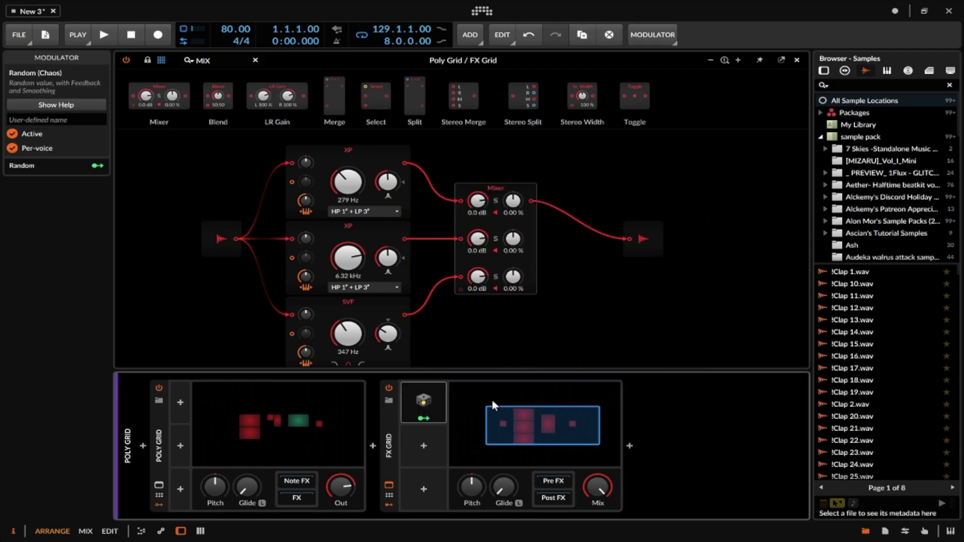
click(423, 402)
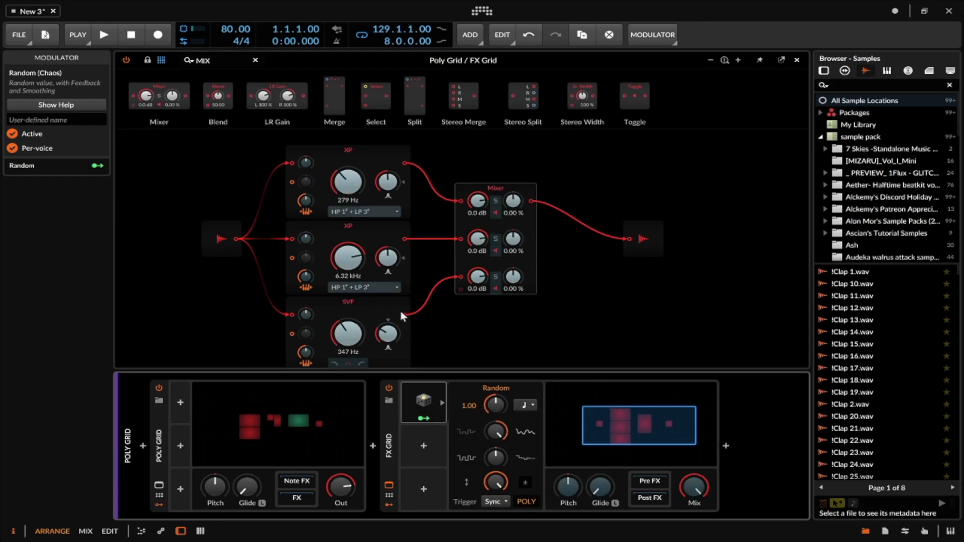
mouse_move(347, 183)
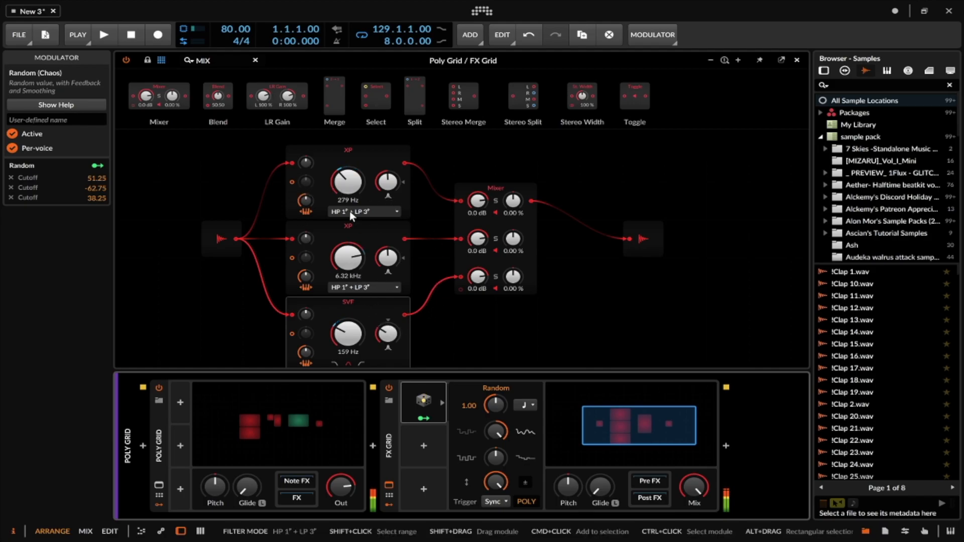
- Switch both XP filters to Notch and drop the second one's cutoff to 4.41 kHz
click(364, 211)
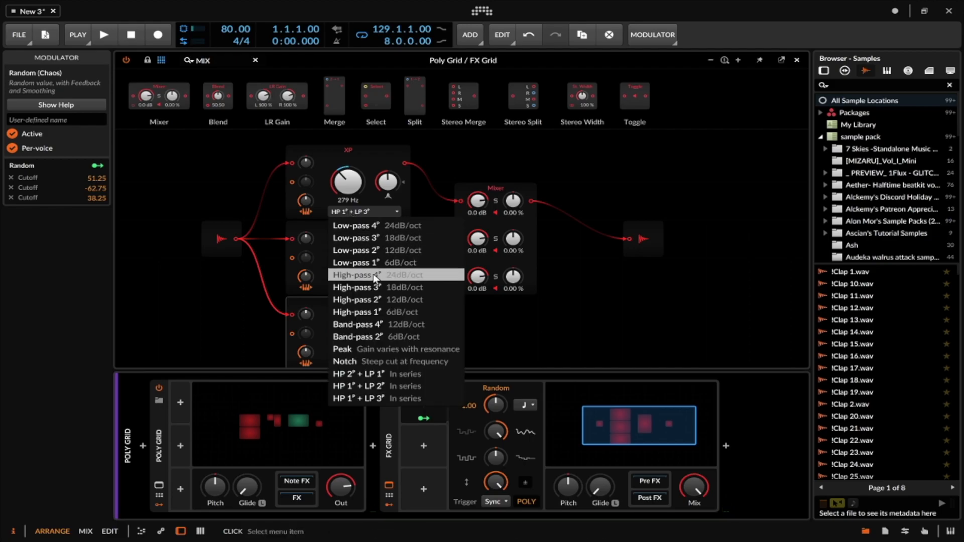
click(345, 361)
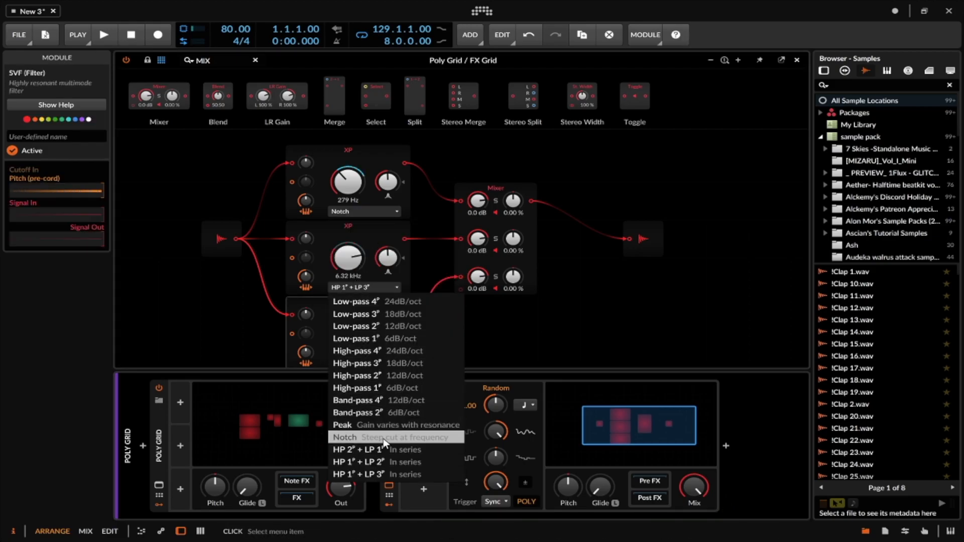
click(344, 437)
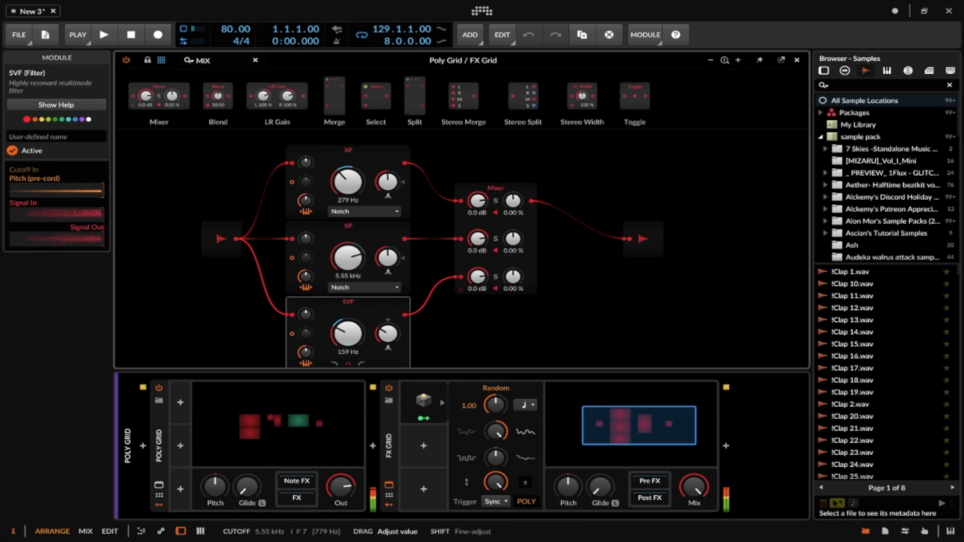
drag(348, 257, 344, 265)
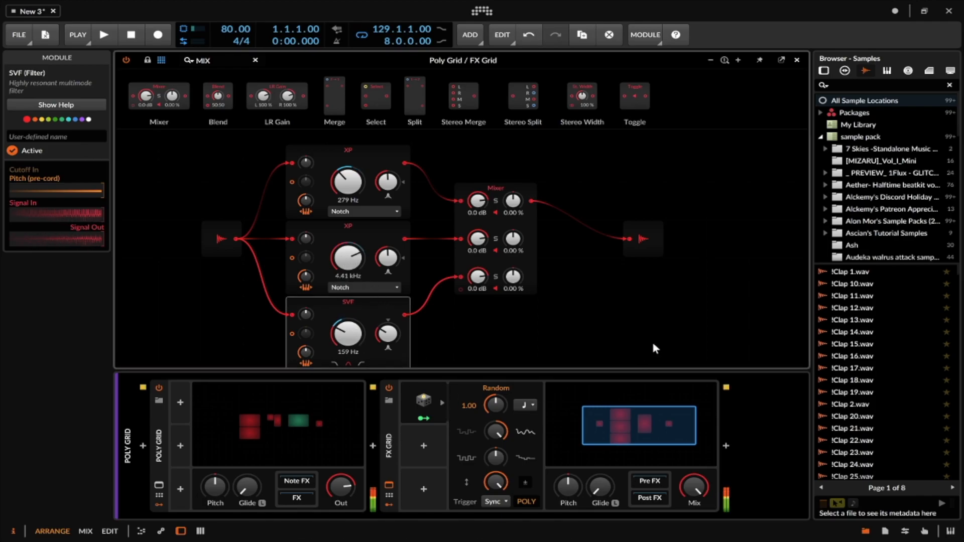
mouse_move(345, 362)
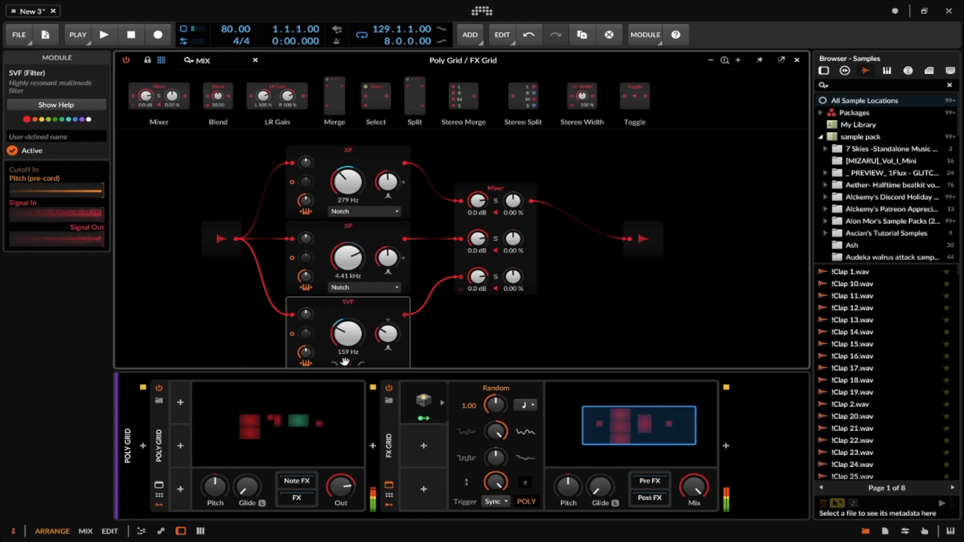
mouse_move(455, 370)
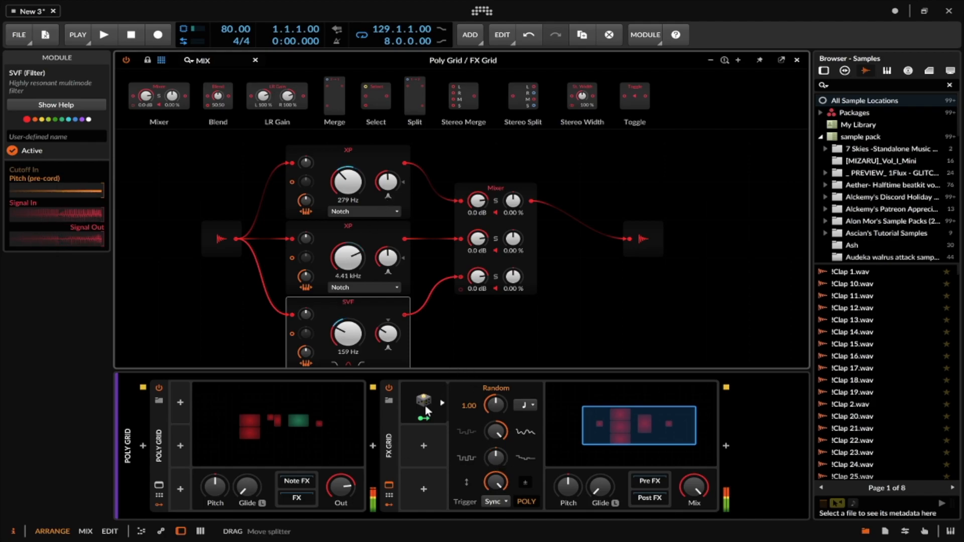
- Drag the Mixer module rightward toward Audio Out
click(422, 400)
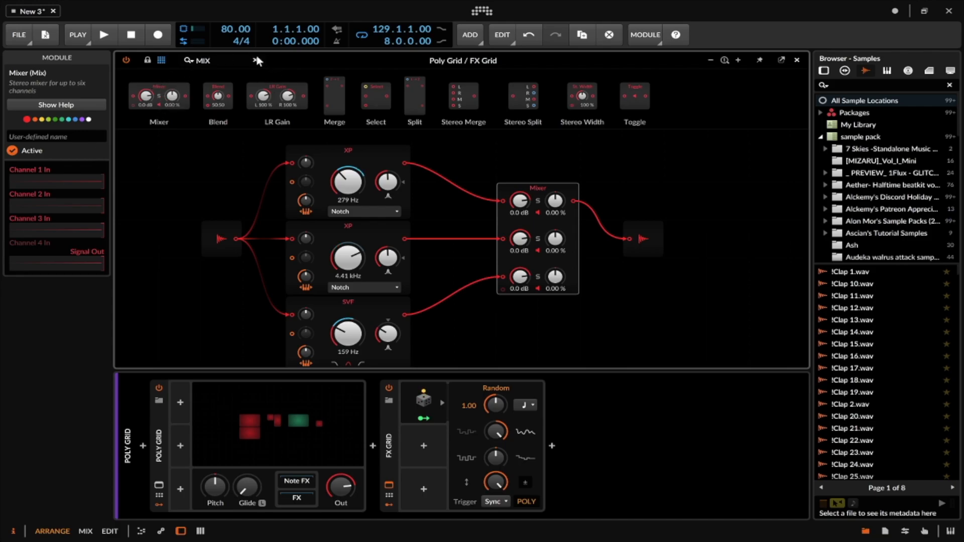
- Place Distortion, Curve and Saturator shapers after the three filters, one per Mixer input
click(189, 60)
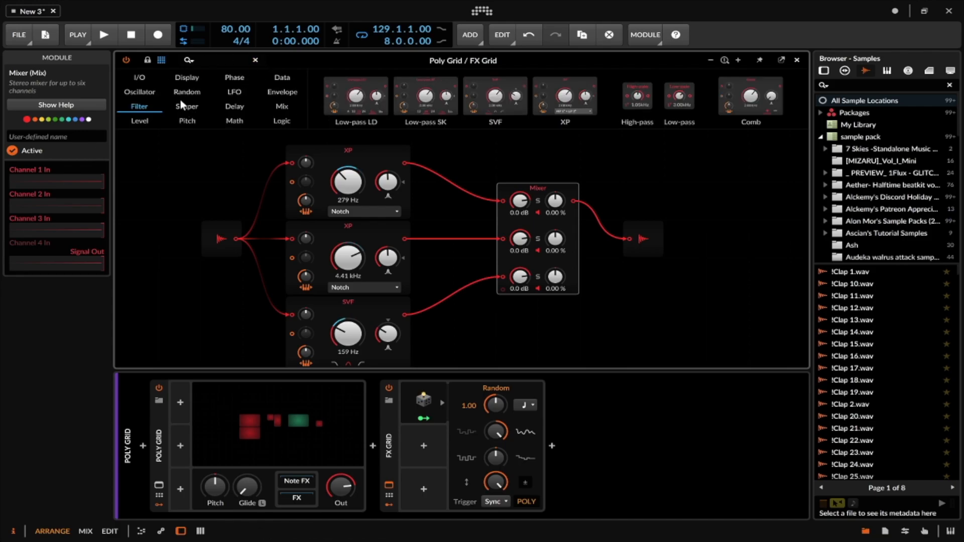
click(187, 106)
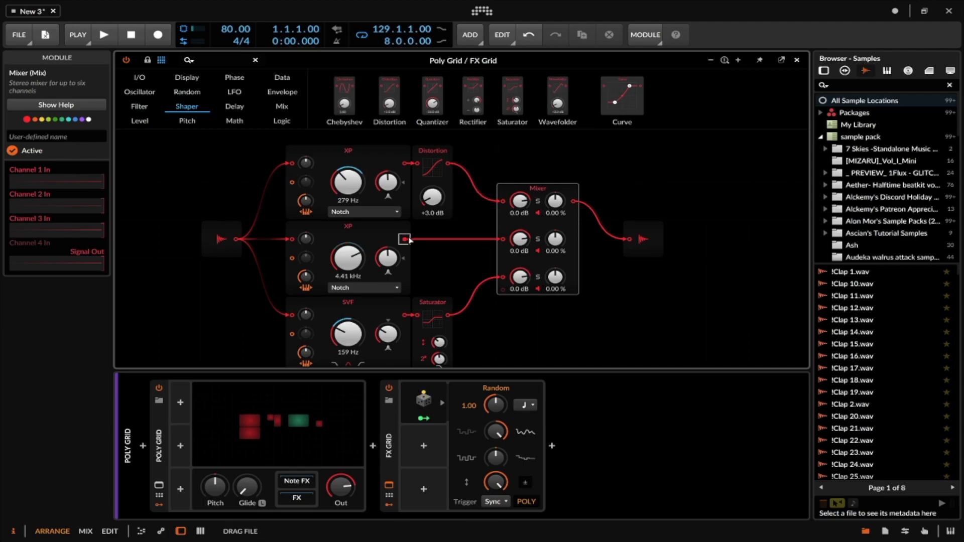
click(622, 91)
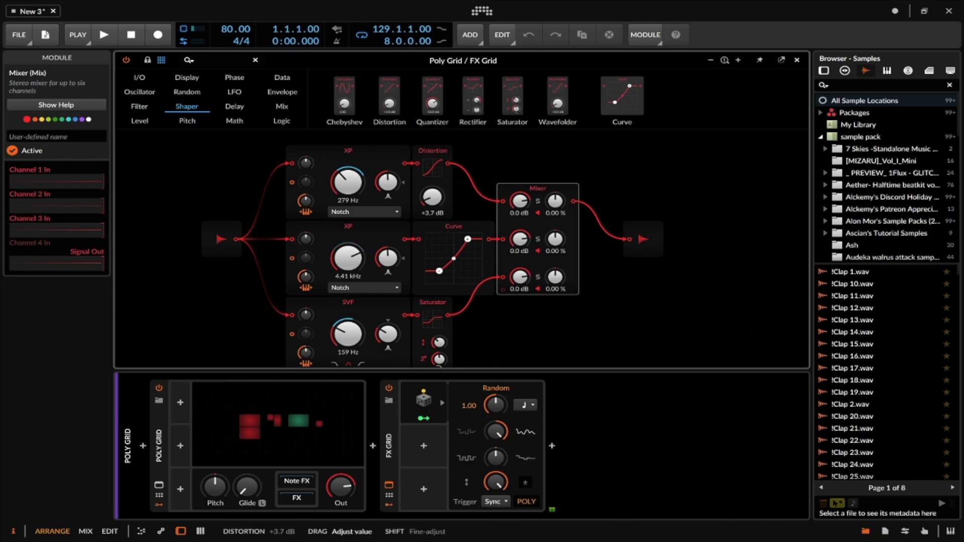
click(432, 185)
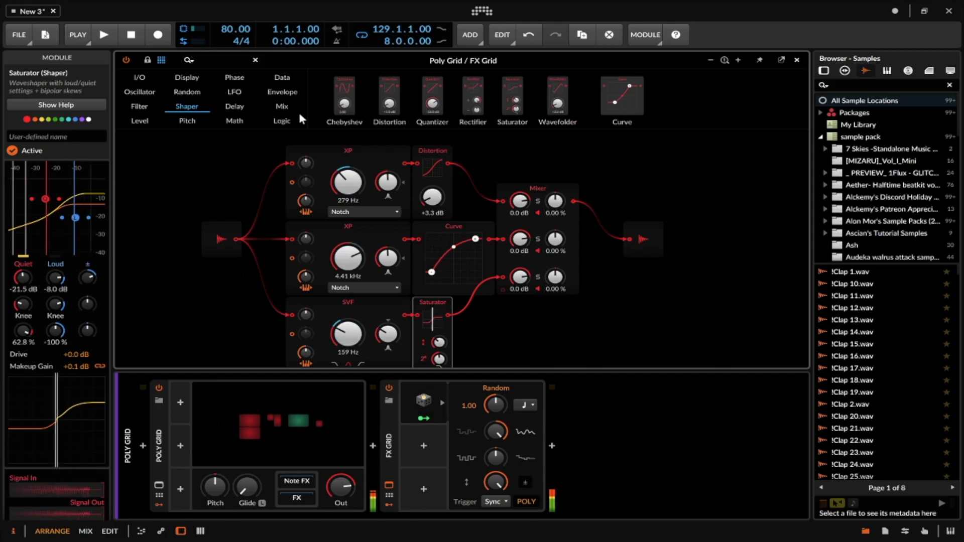
- Search for 'VOCODER' and insert a Vocoder just before the FX Grid
click(389, 430)
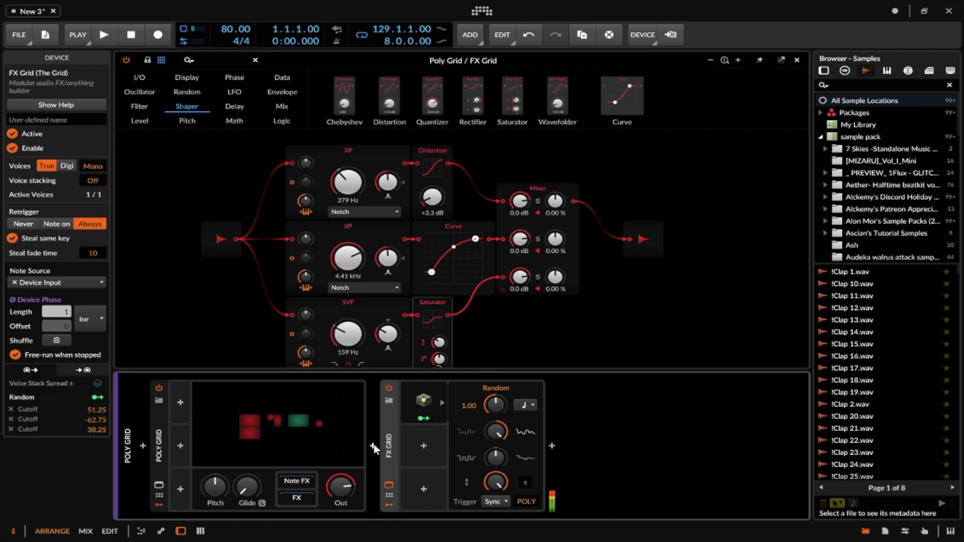
click(372, 446)
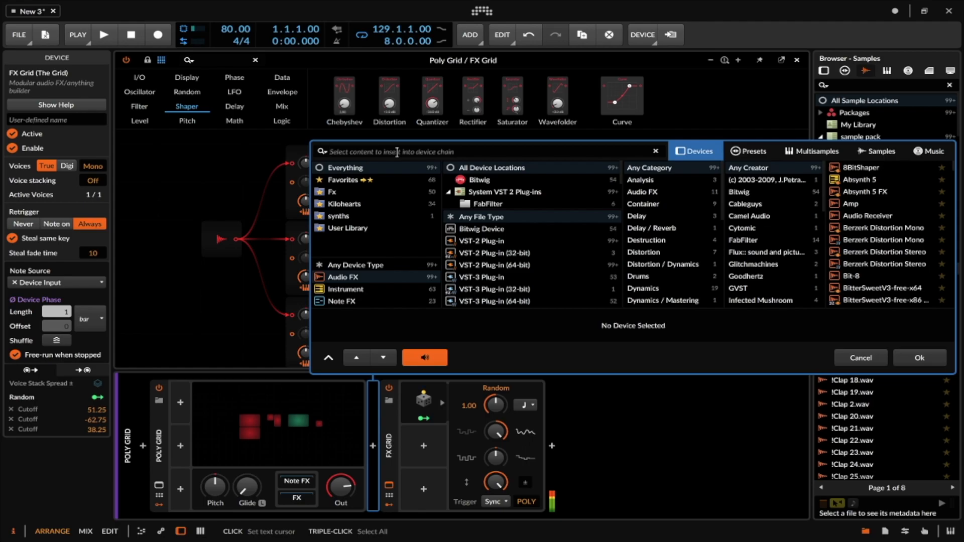
mouse_move(397, 211)
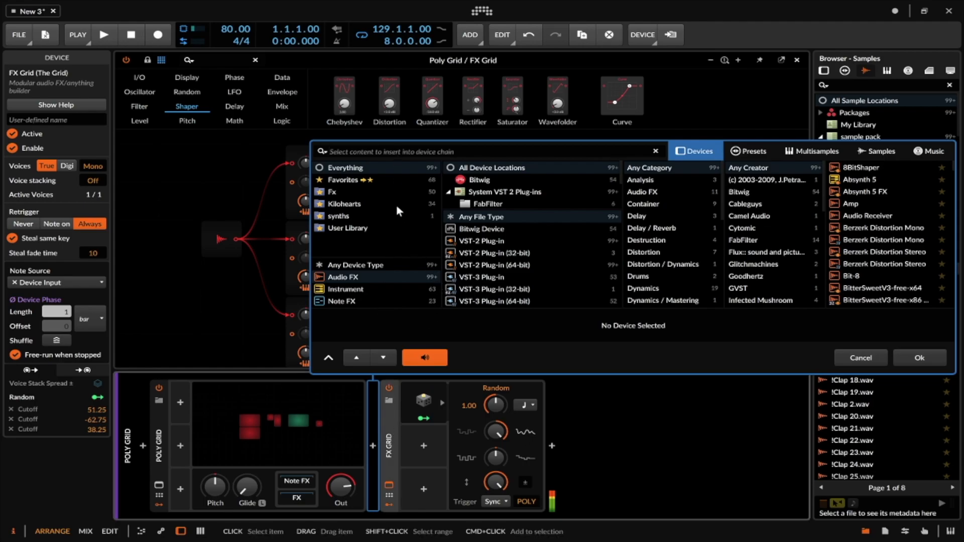
text(VOCODER)
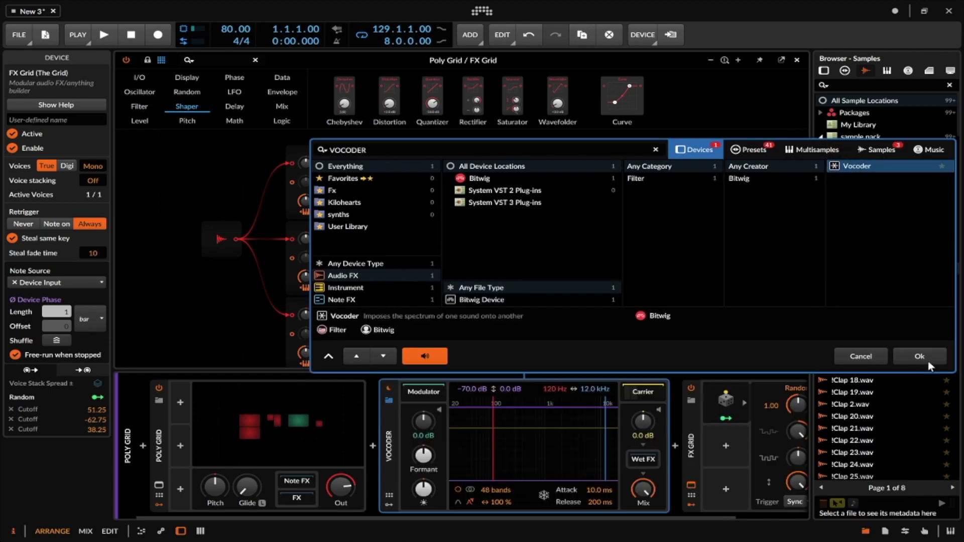
click(919, 357)
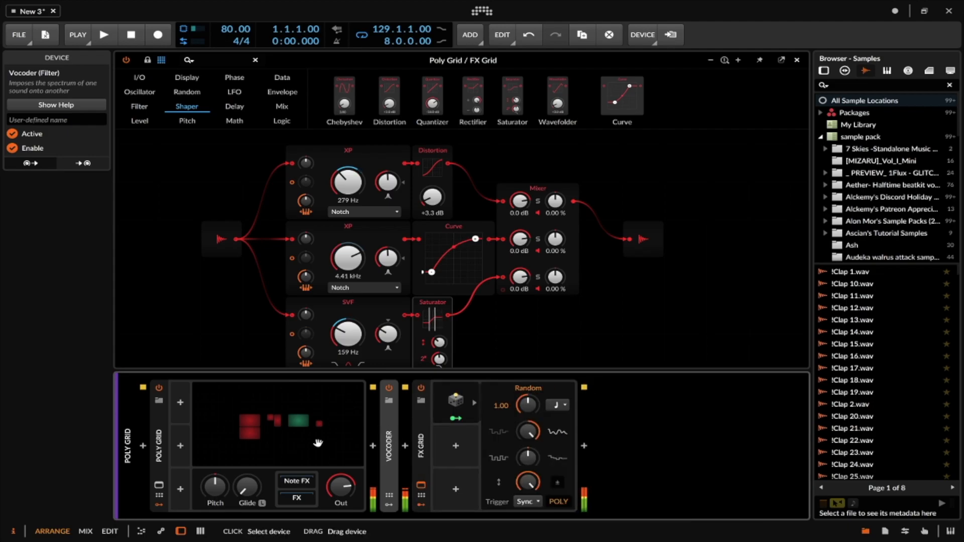
- Collapse the Poly Grid device and hide the FX Grid's modulator section
click(158, 446)
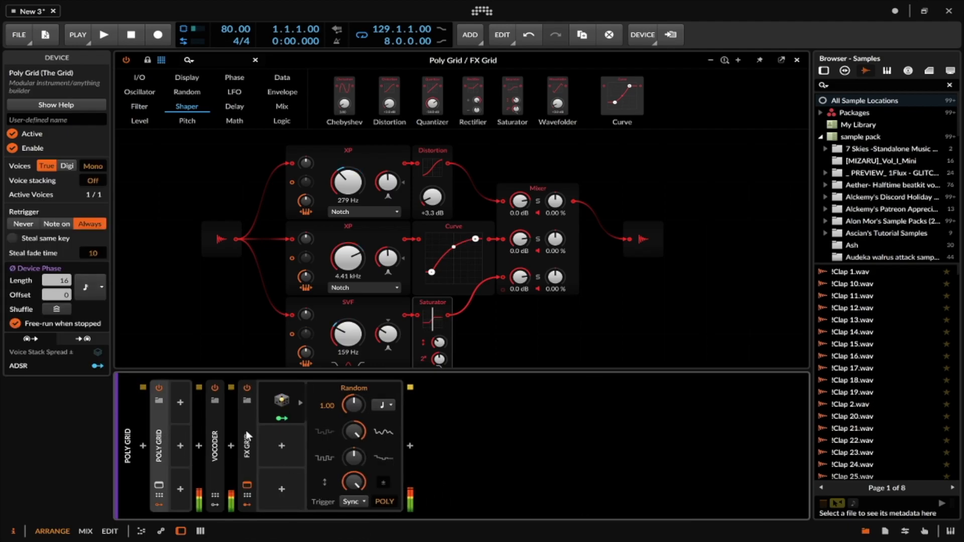
click(246, 438)
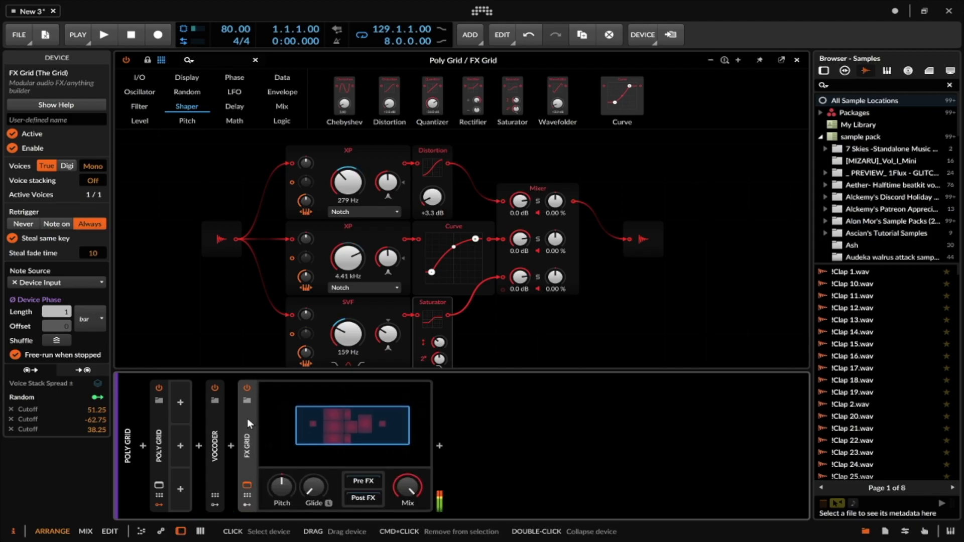
mouse_move(453, 241)
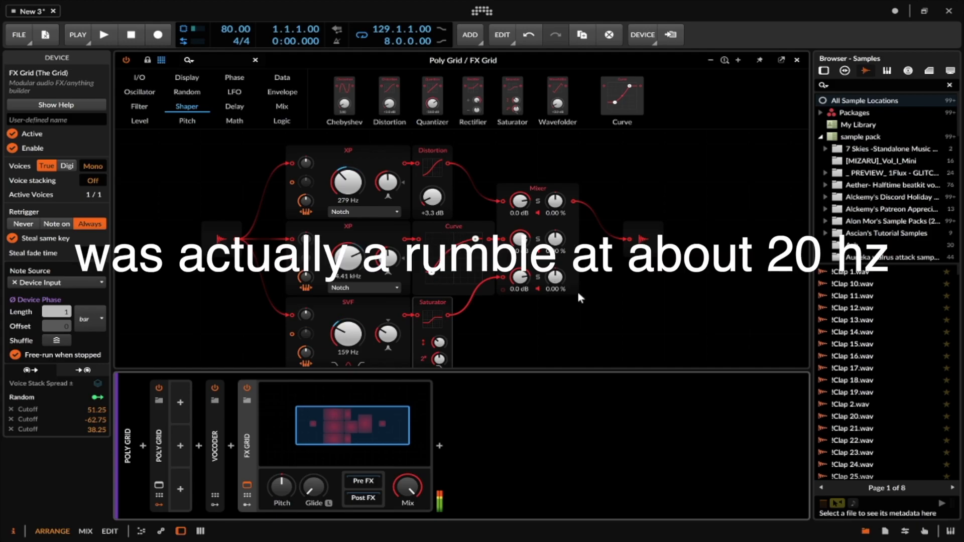
mouse_move(518, 319)
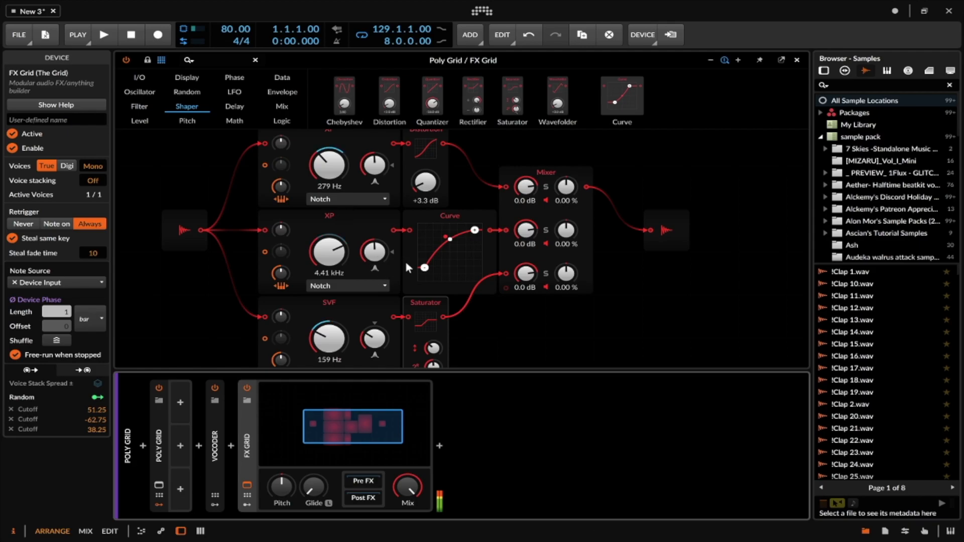
mouse_move(366, 195)
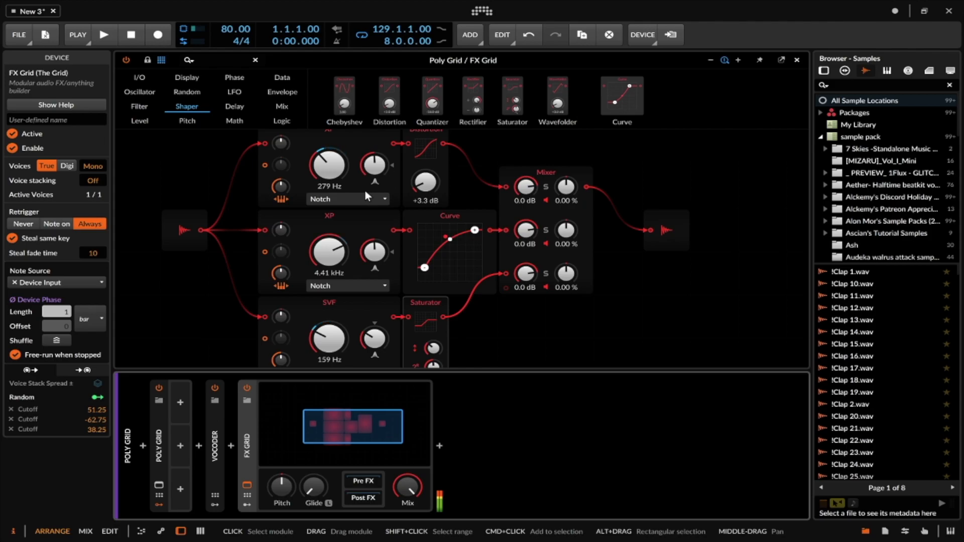
mouse_move(619, 235)
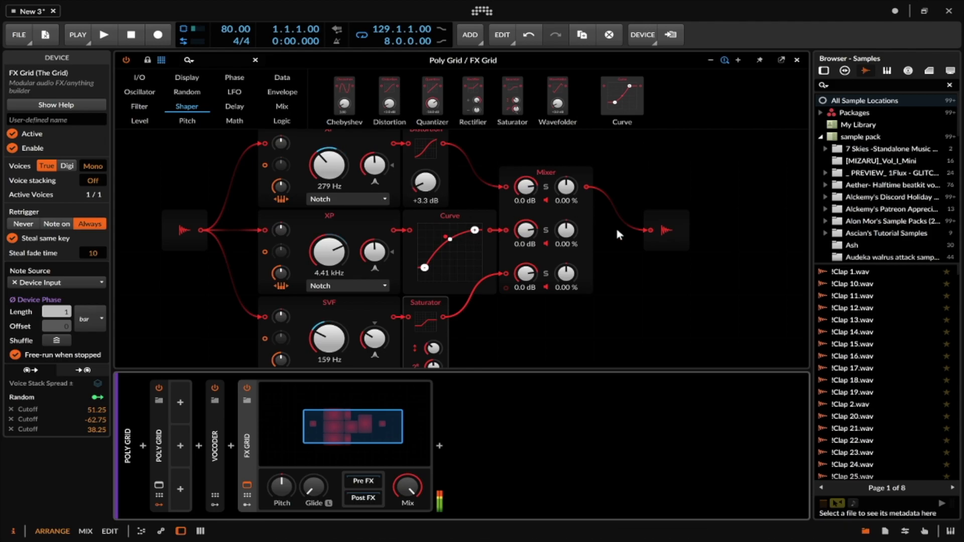
mouse_move(537, 257)
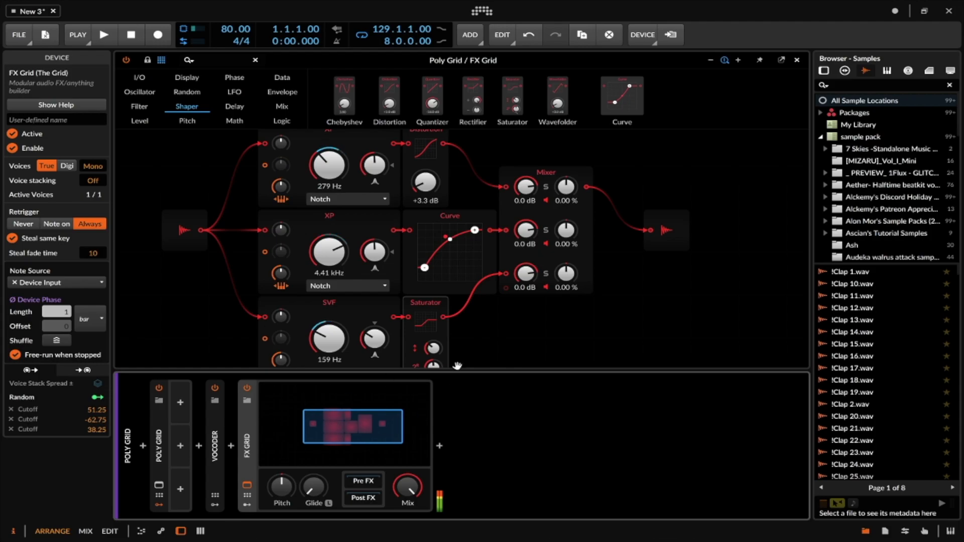
mouse_move(257, 441)
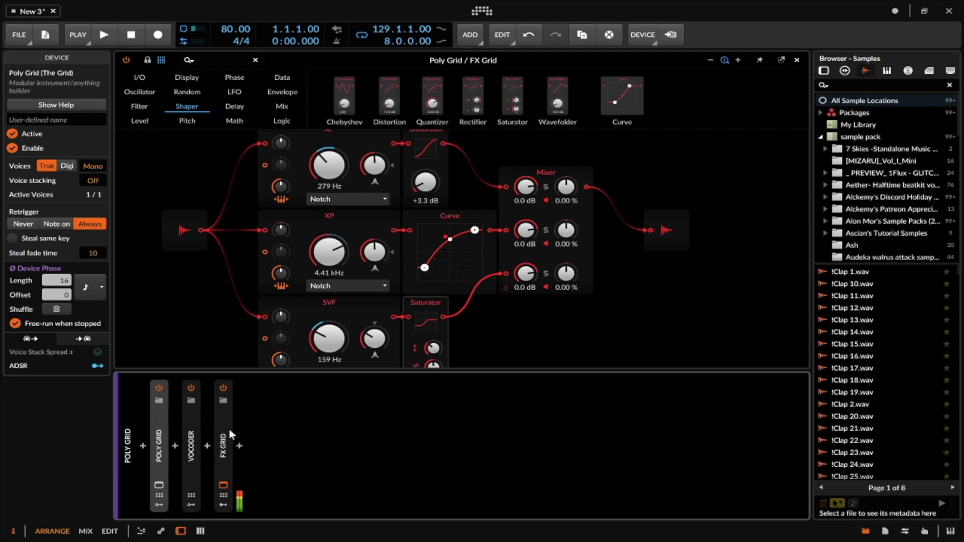
mouse_move(227, 432)
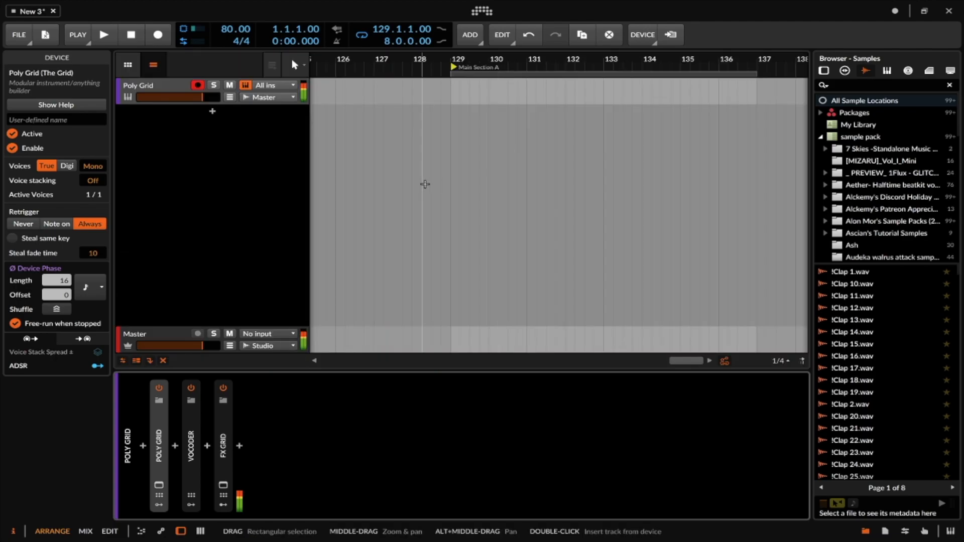
mouse_move(307, 175)
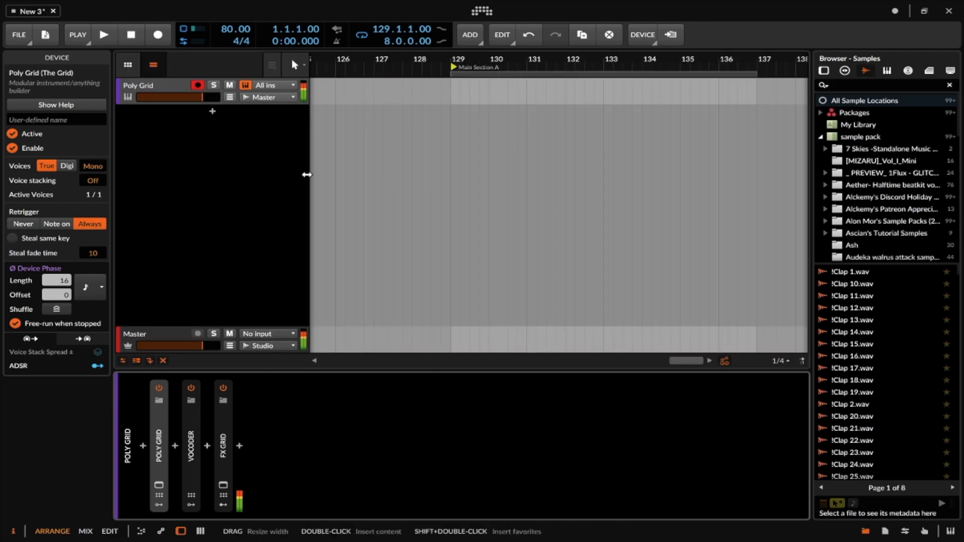